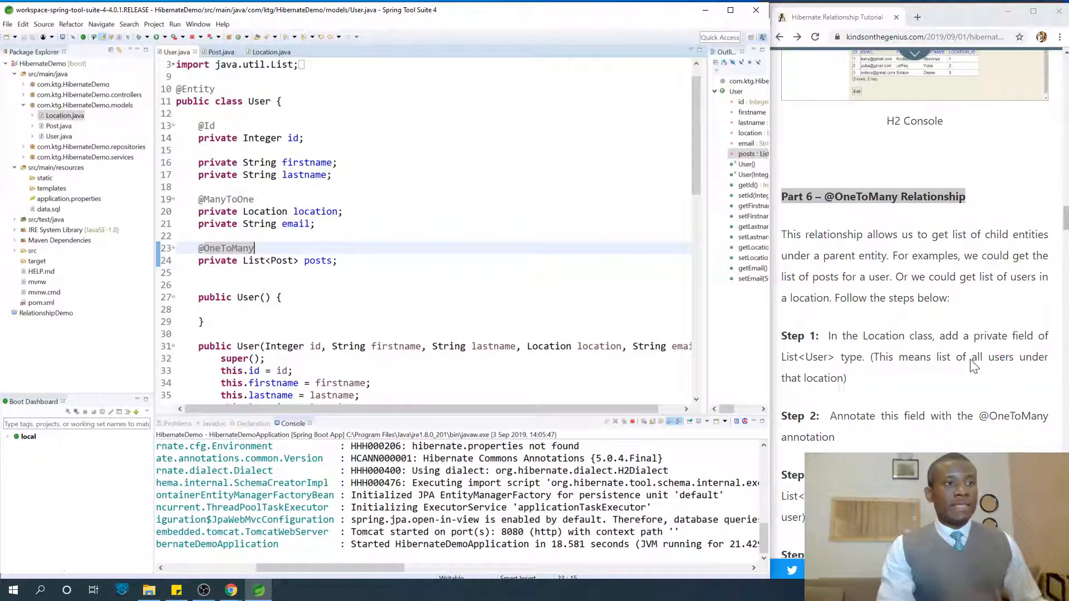
pyautogui.scroll(-3)
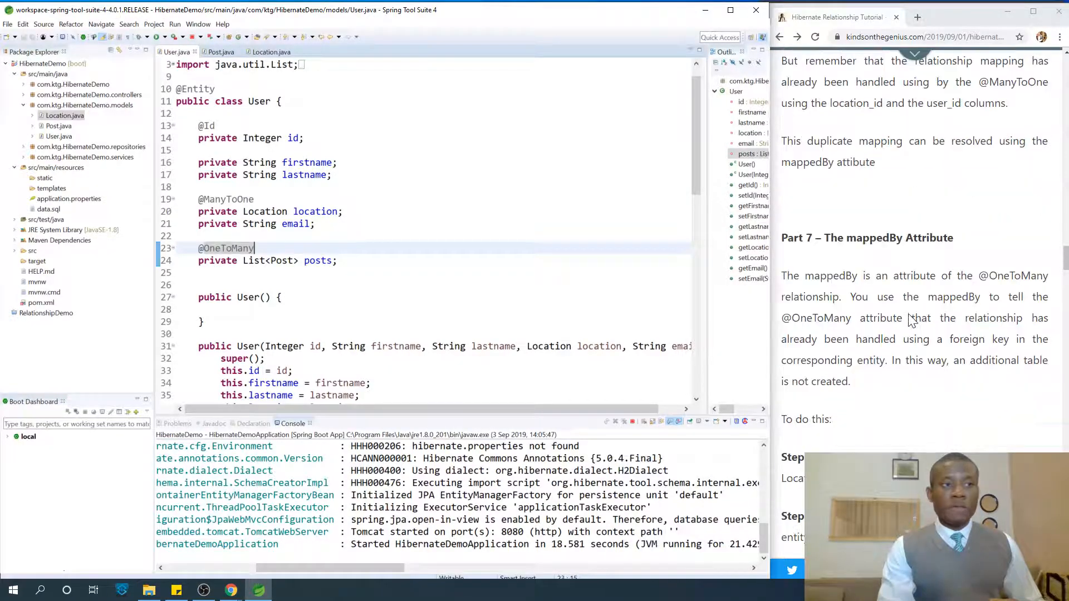
pyautogui.scroll(-3)
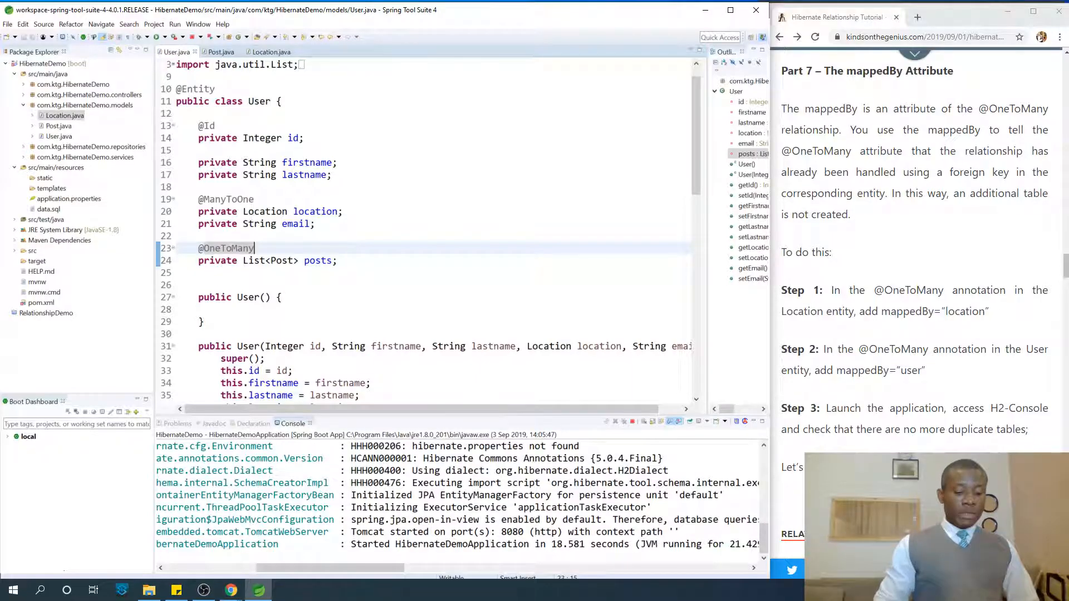
pyautogui.write('()')
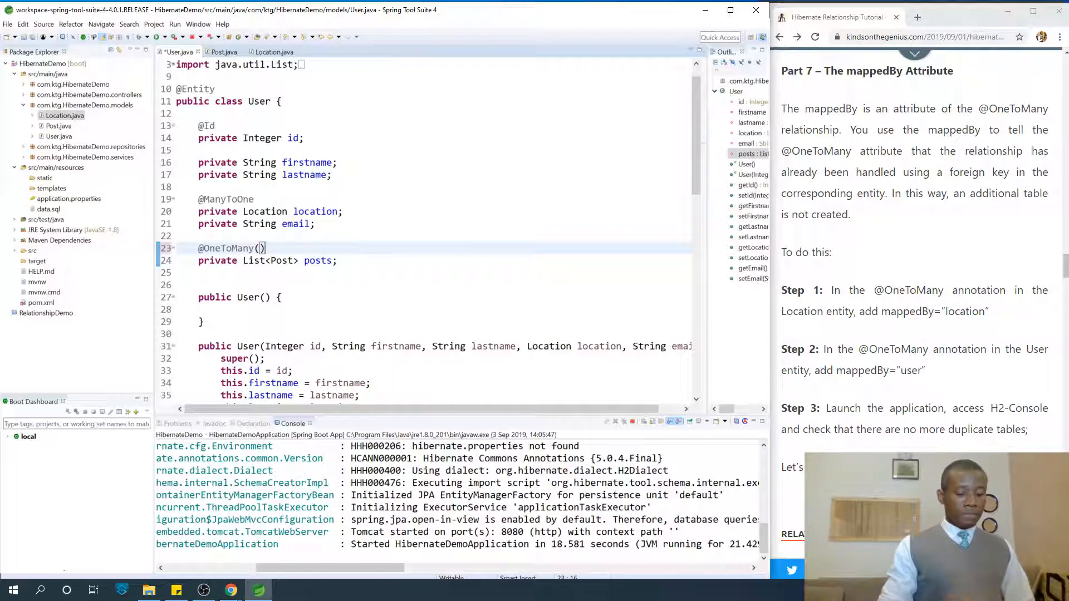
pyautogui.write('m')
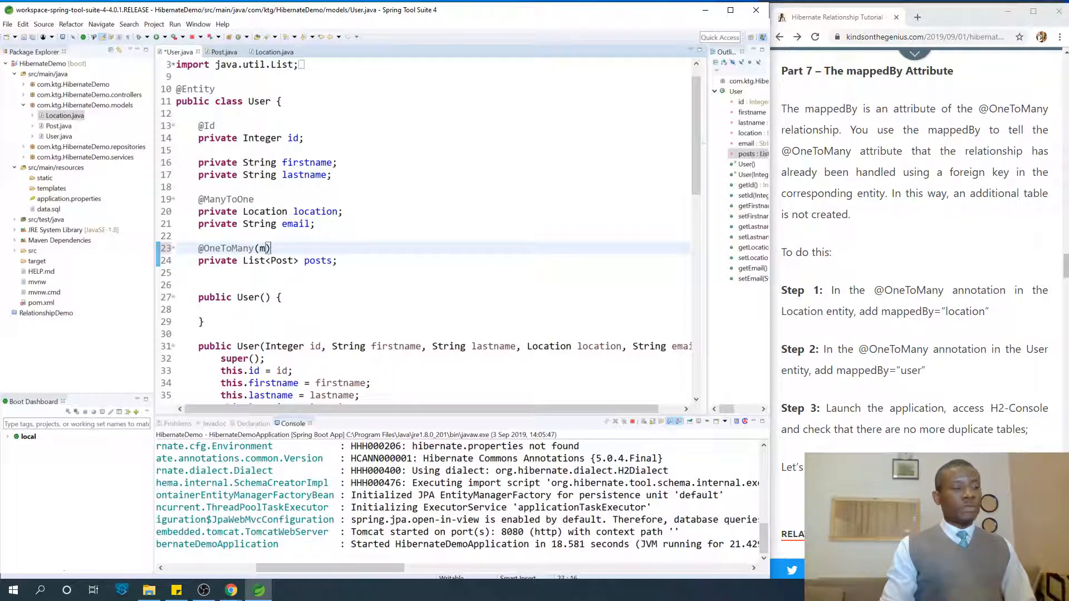
pyautogui.write('appedBy')
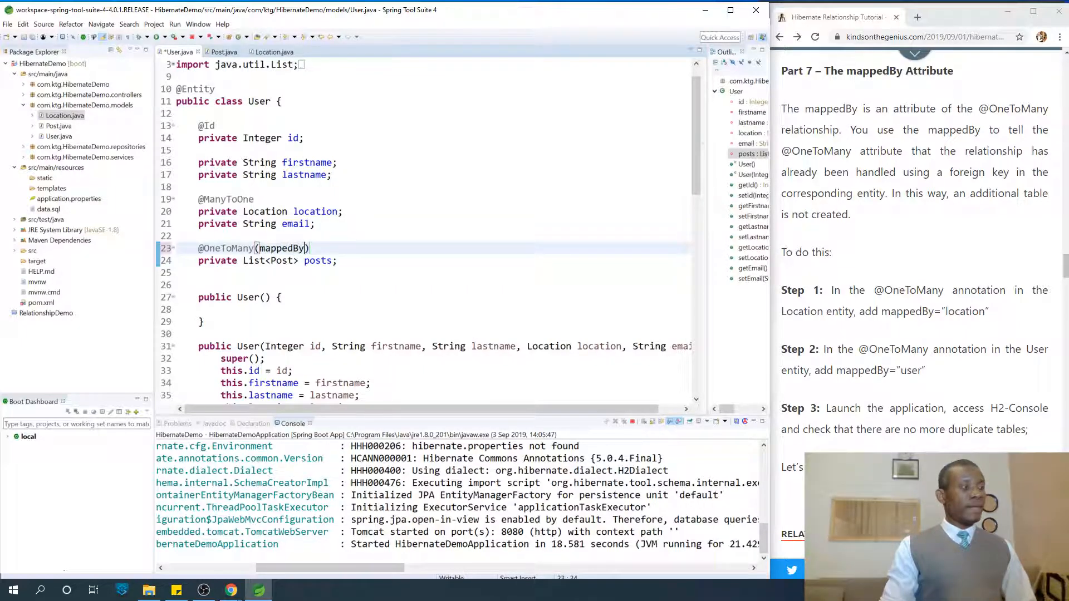
pyautogui.write('=')
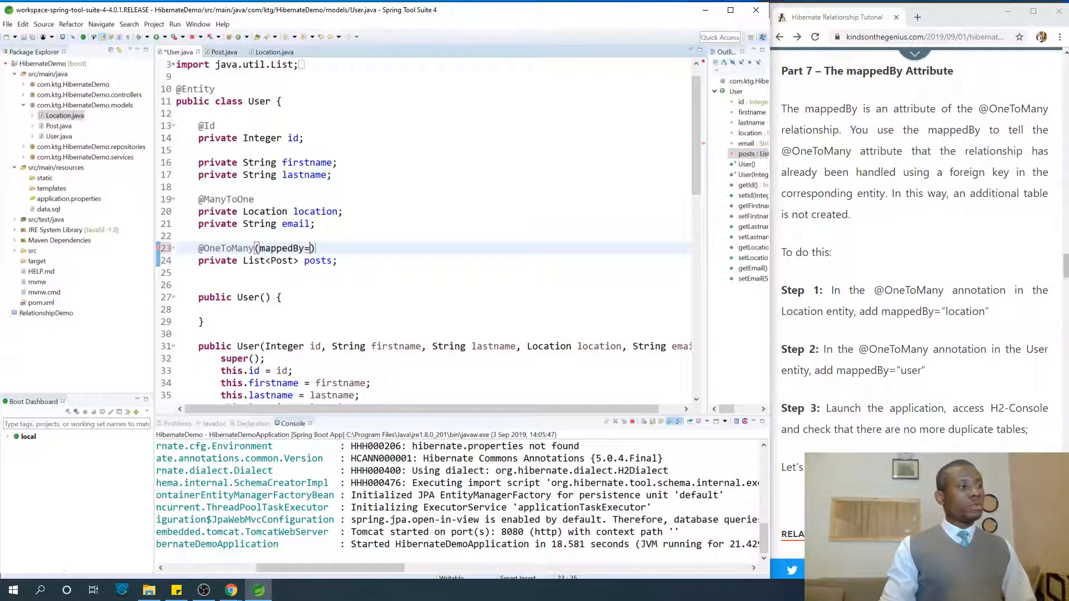
pyautogui.write('us"')
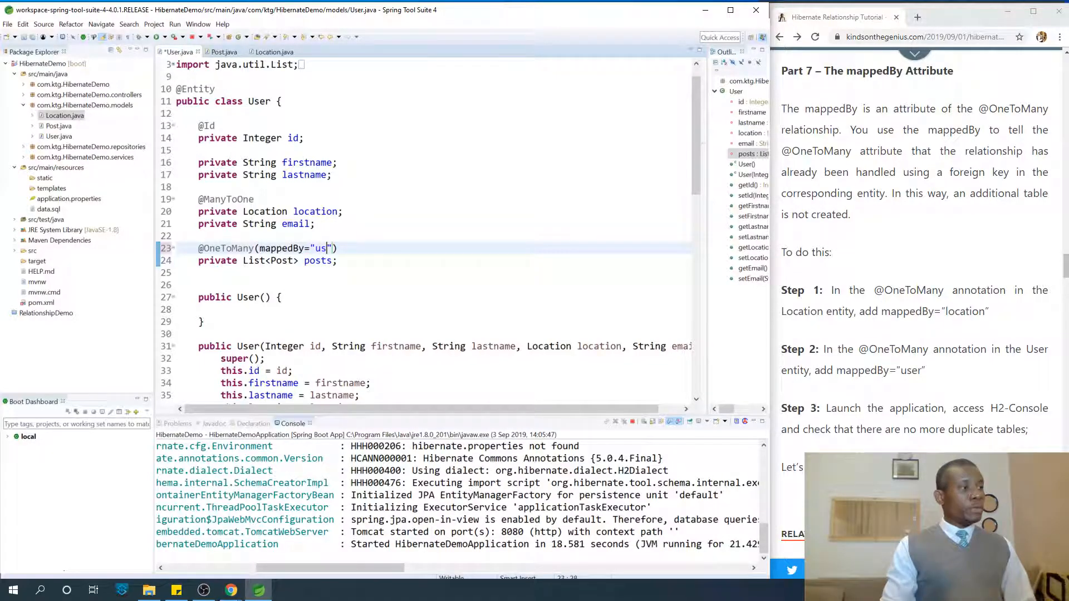
pyautogui.write('er')
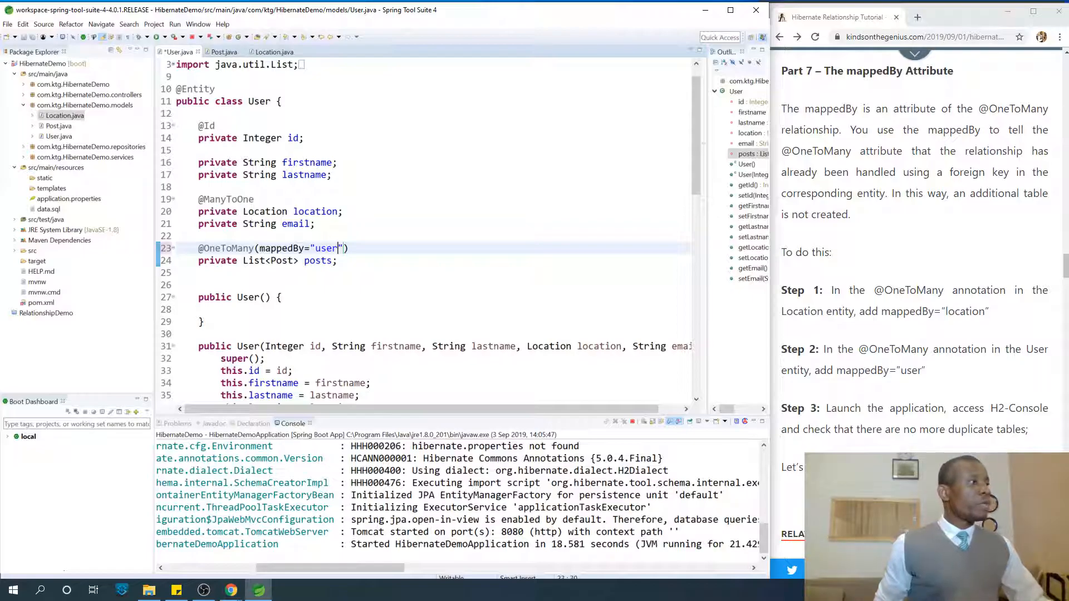
# Step: Confirm the field in Post.java is named 'user', then return to User.java
pyautogui.click(224, 51)
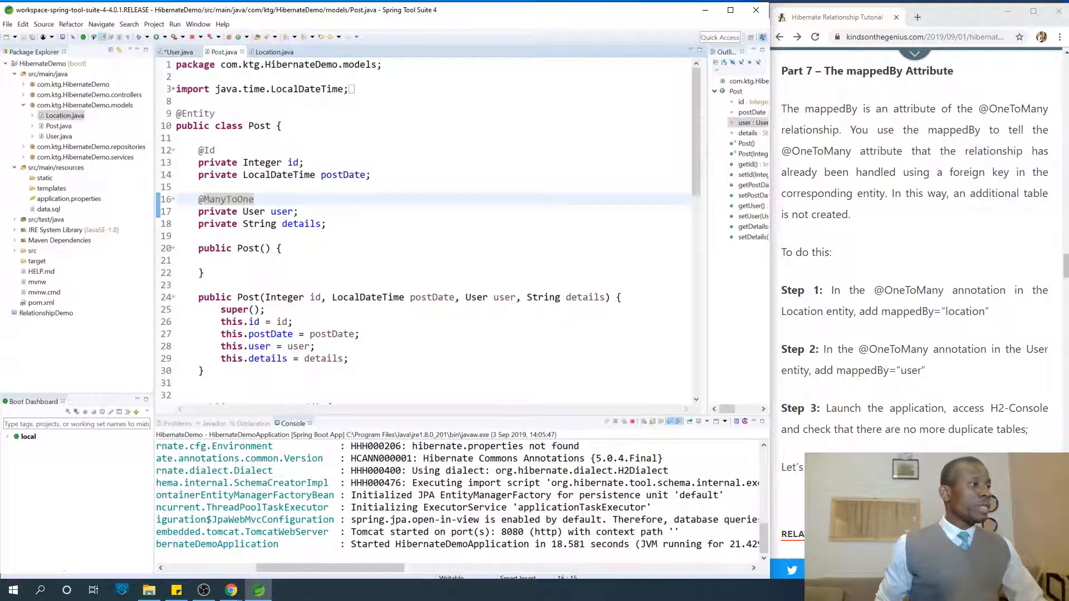
pyautogui.click(298, 211)
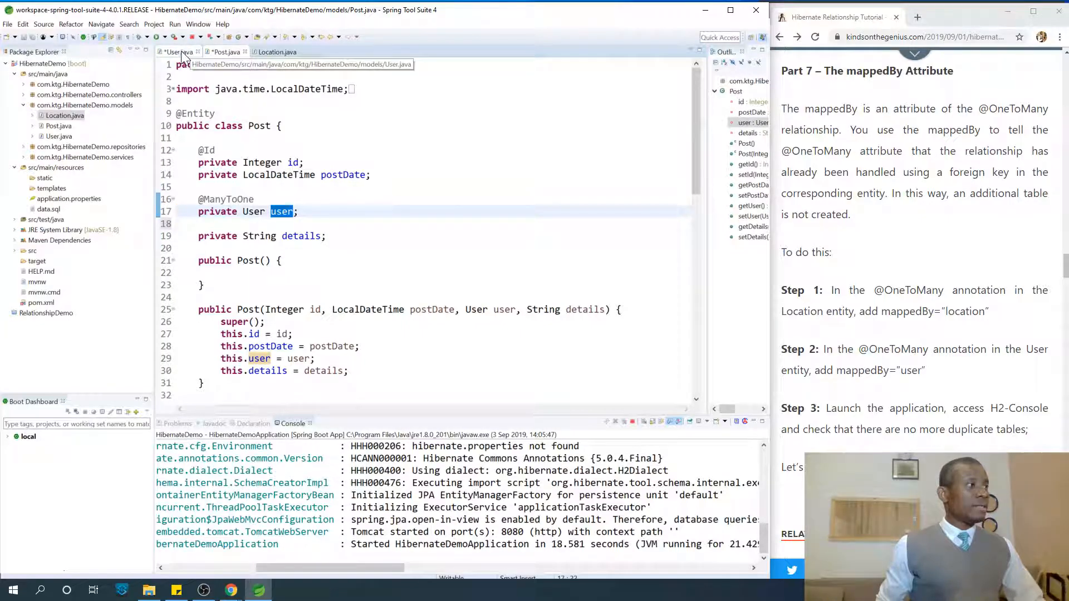
pyautogui.click(178, 51)
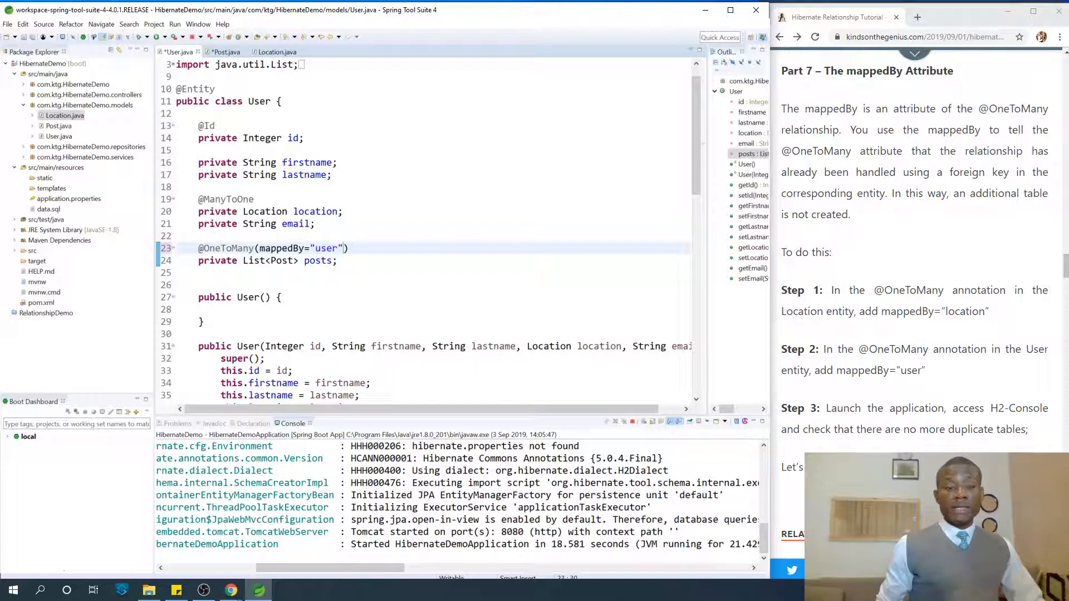
pyautogui.click(279, 52)
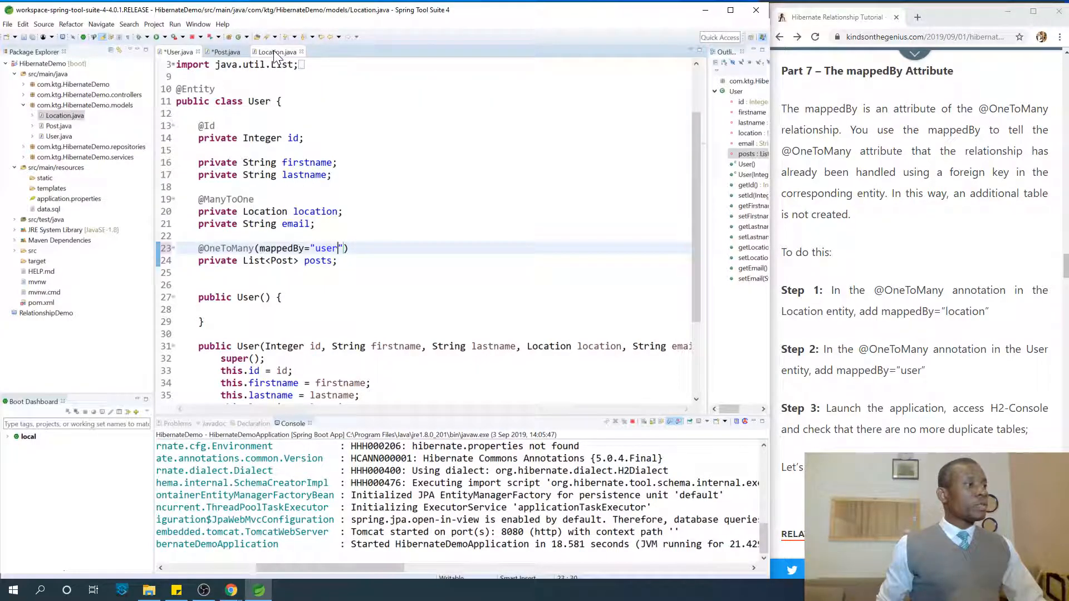
pyautogui.click(280, 52)
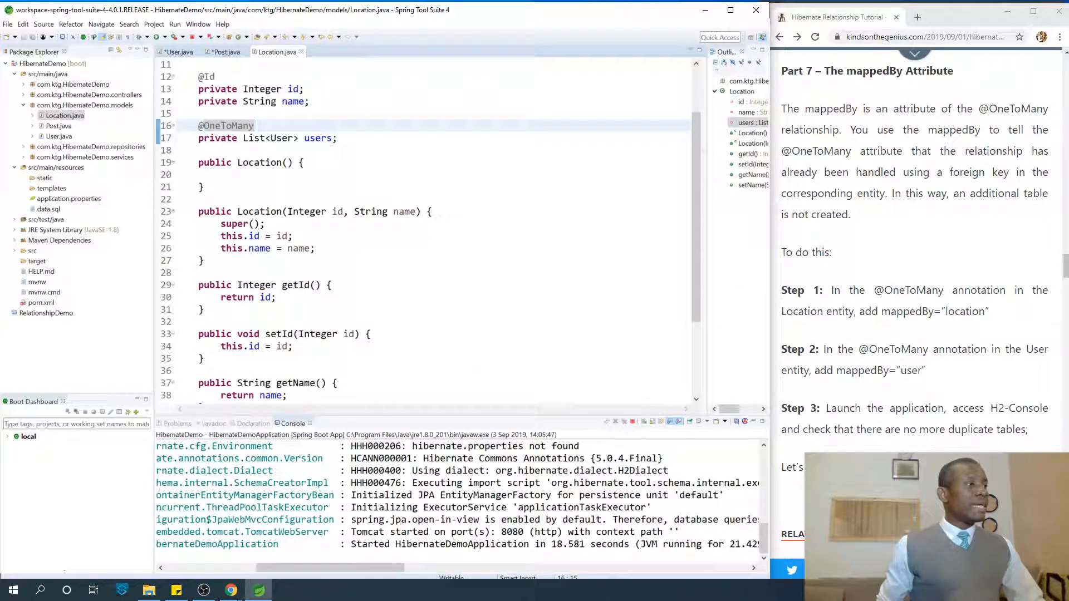
pyautogui.write('()')
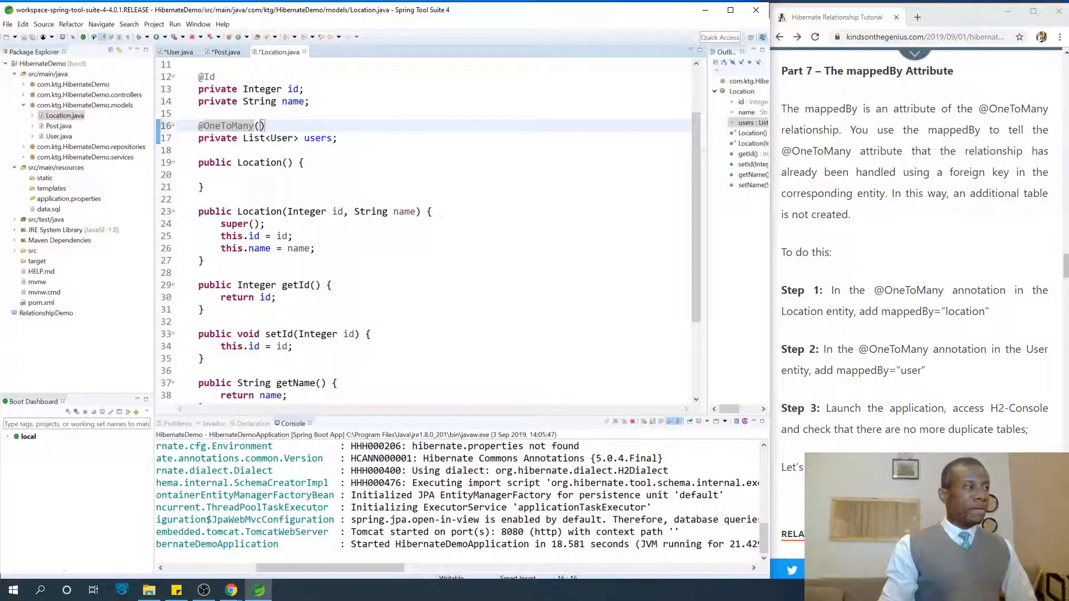
pyautogui.write('mappedBy="u')
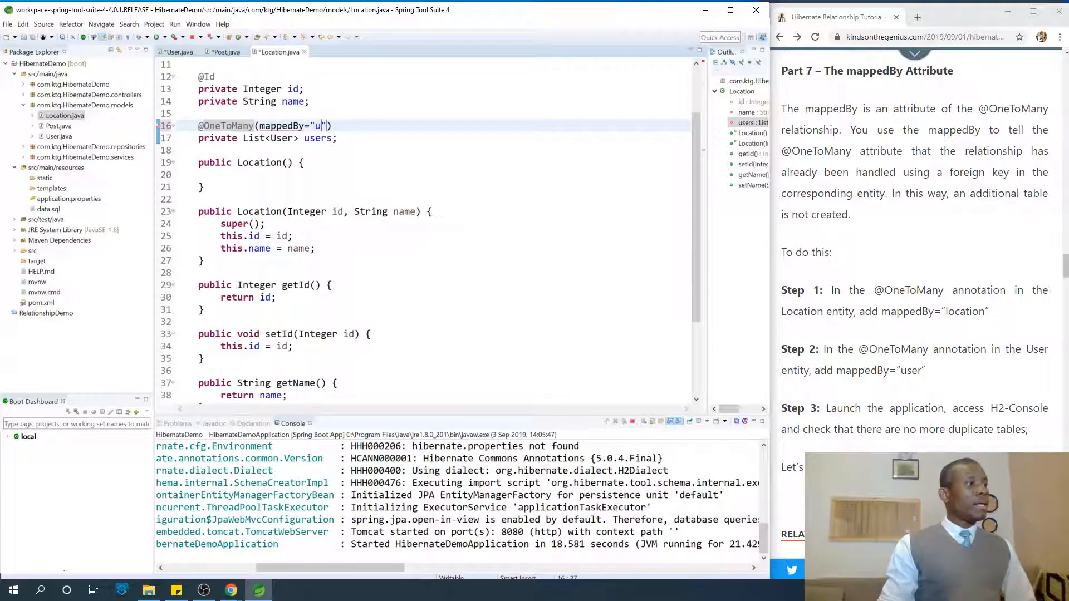
pyautogui.write('ser')
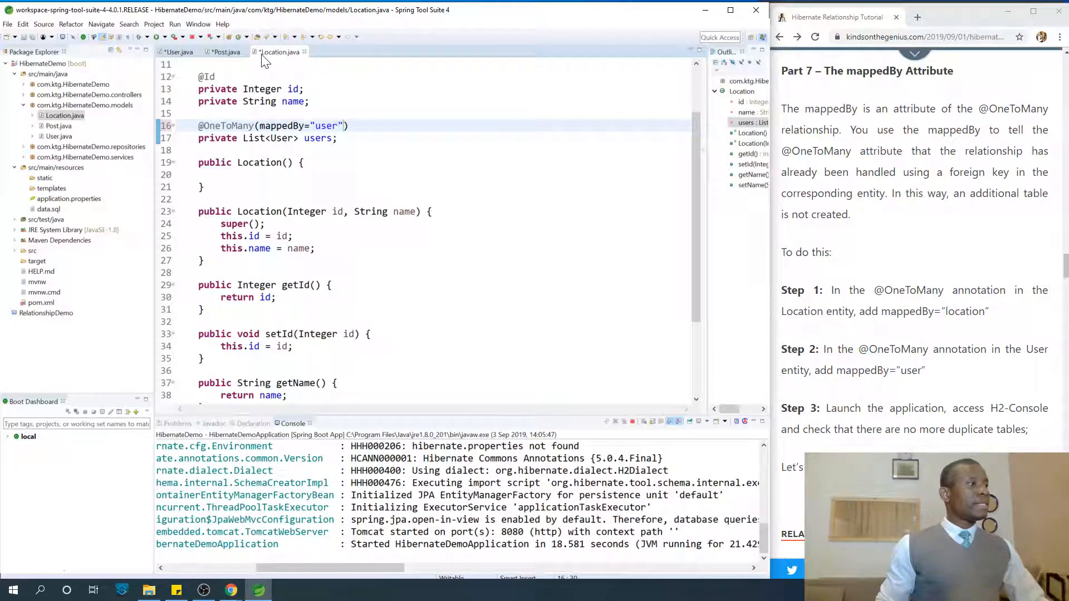
pyautogui.click(225, 51)
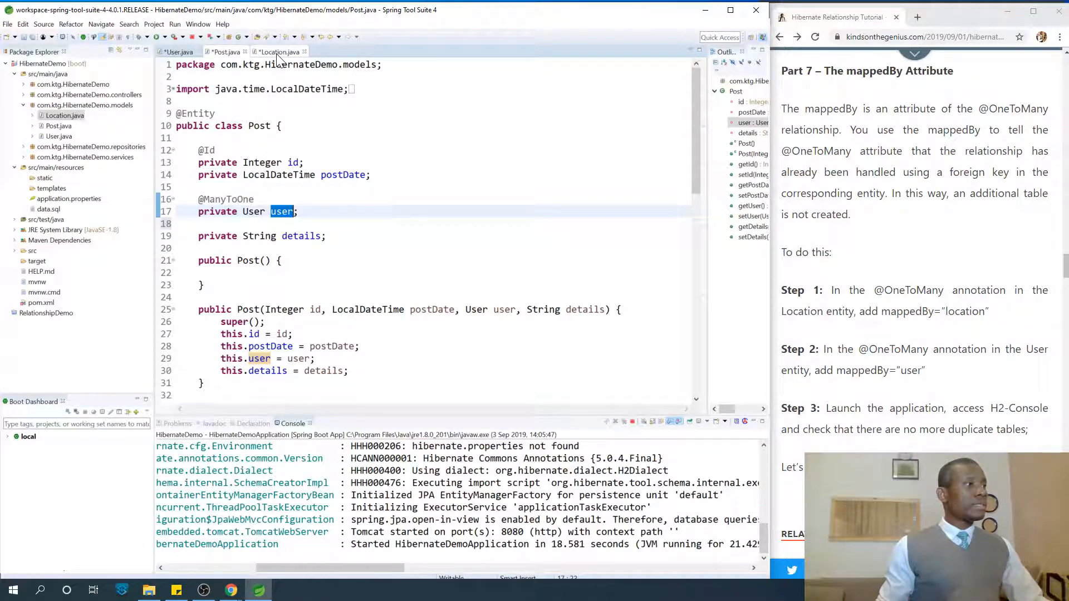
pyautogui.click(276, 52)
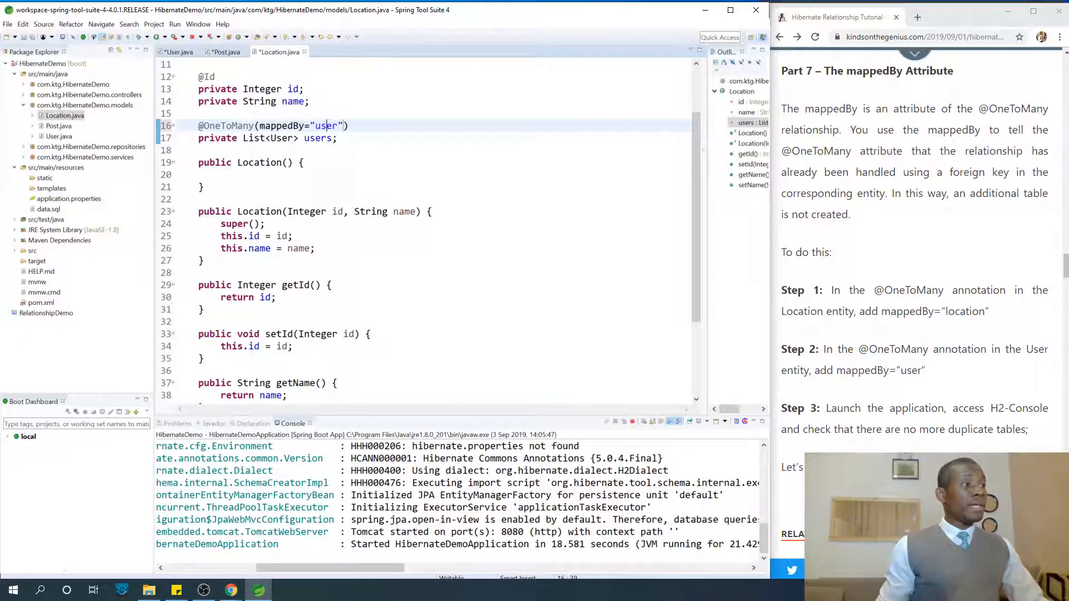
pyautogui.write('locatio')
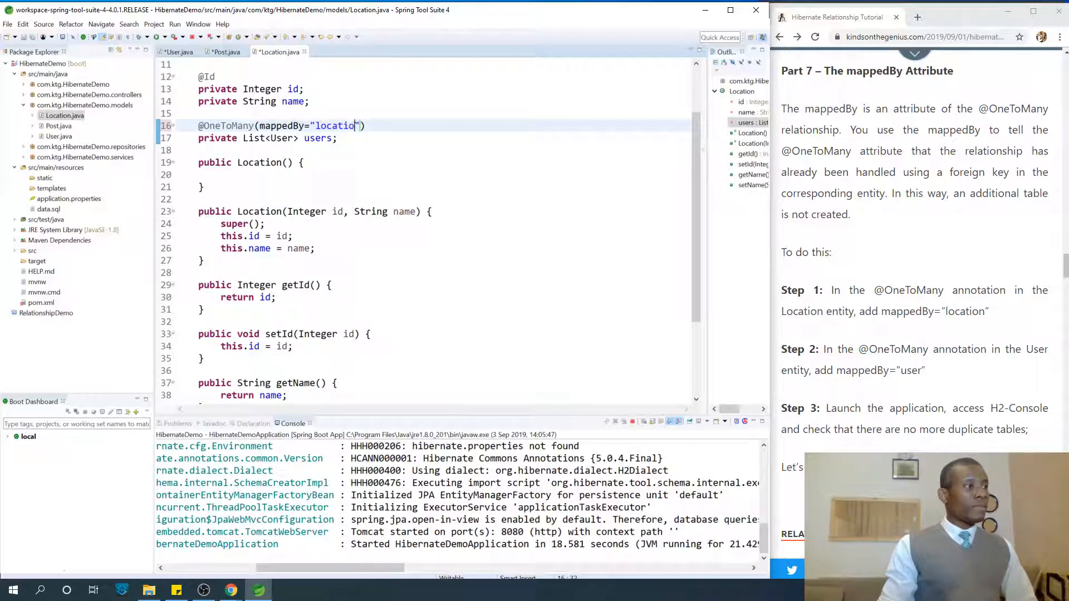
pyautogui.write('n')
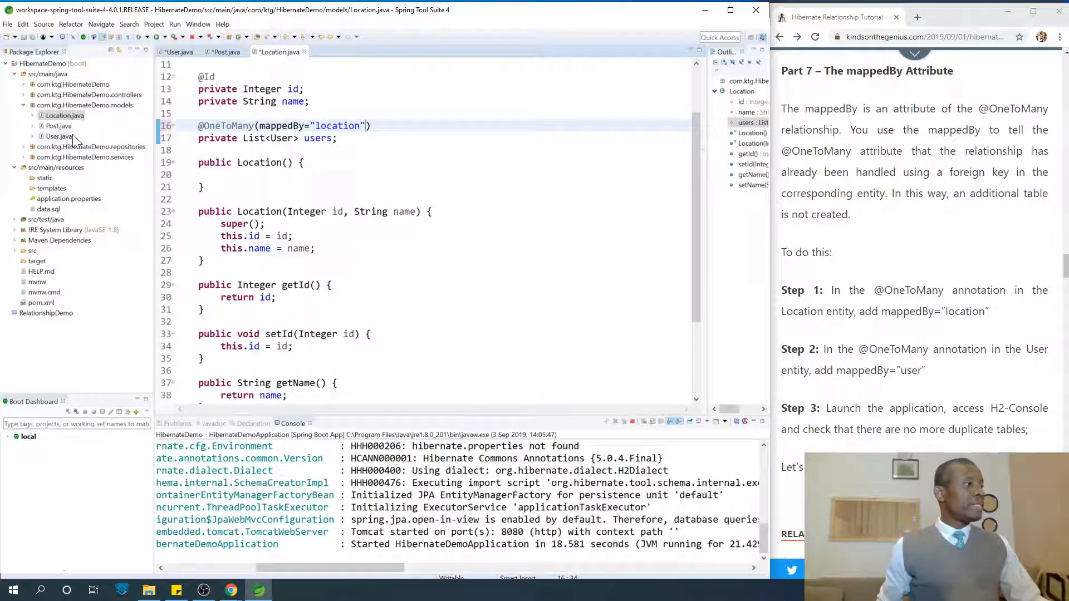
pyautogui.click(56, 137)
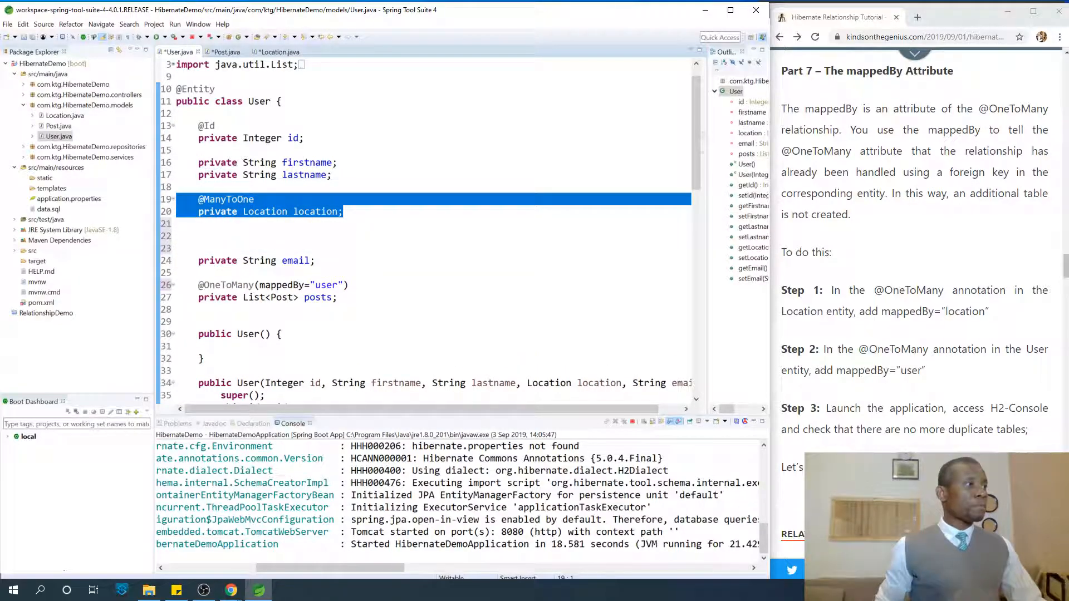
pyautogui.click(279, 51)
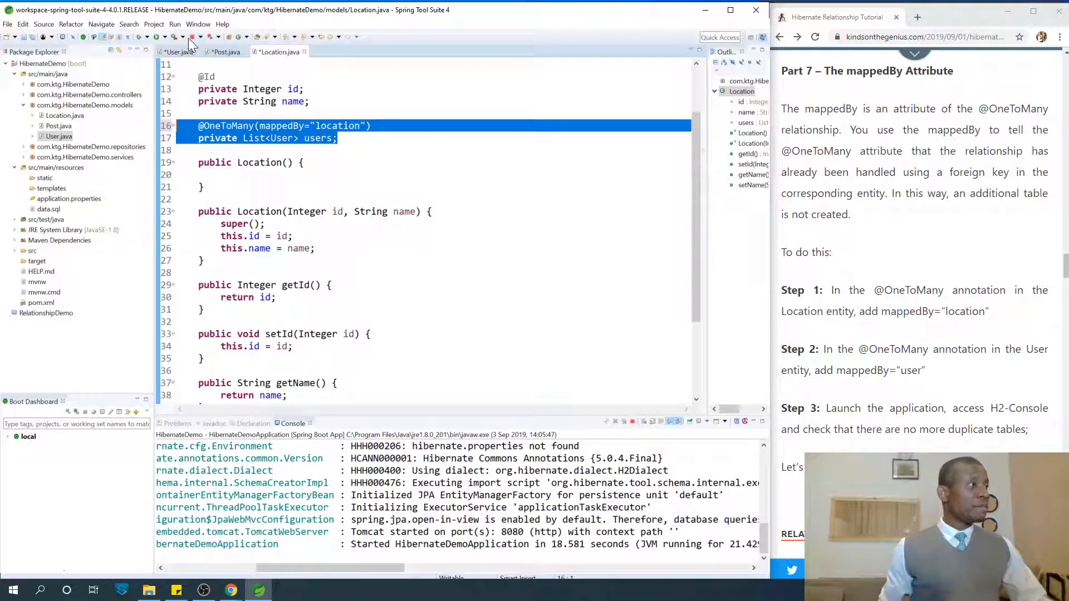
# Step: Save the entity edits and relaunch the HibernateDemo application
pyautogui.press('ctrl+s')
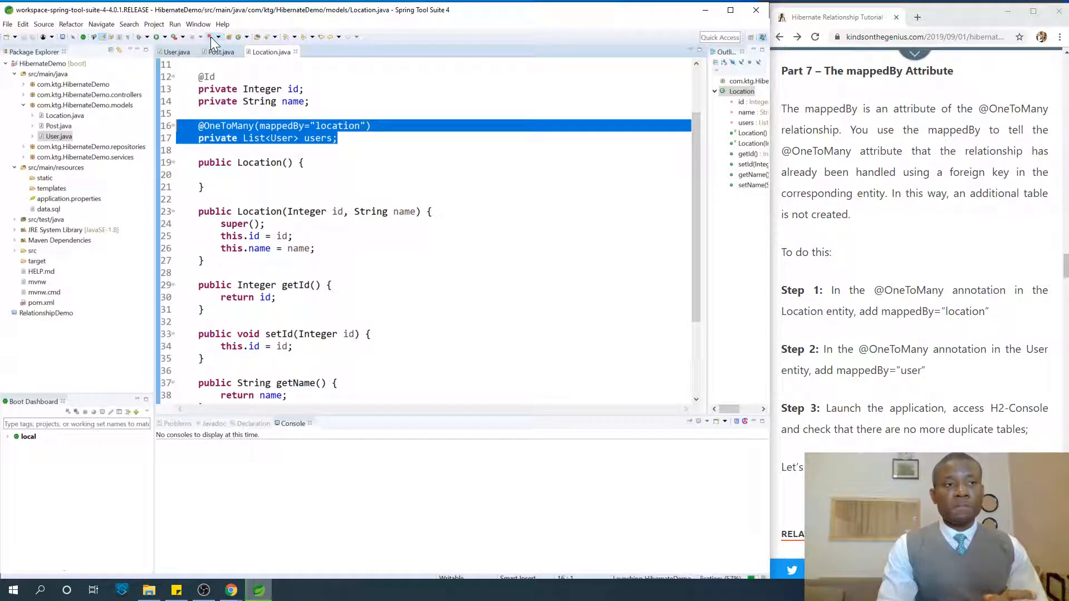
pyautogui.click(221, 37)
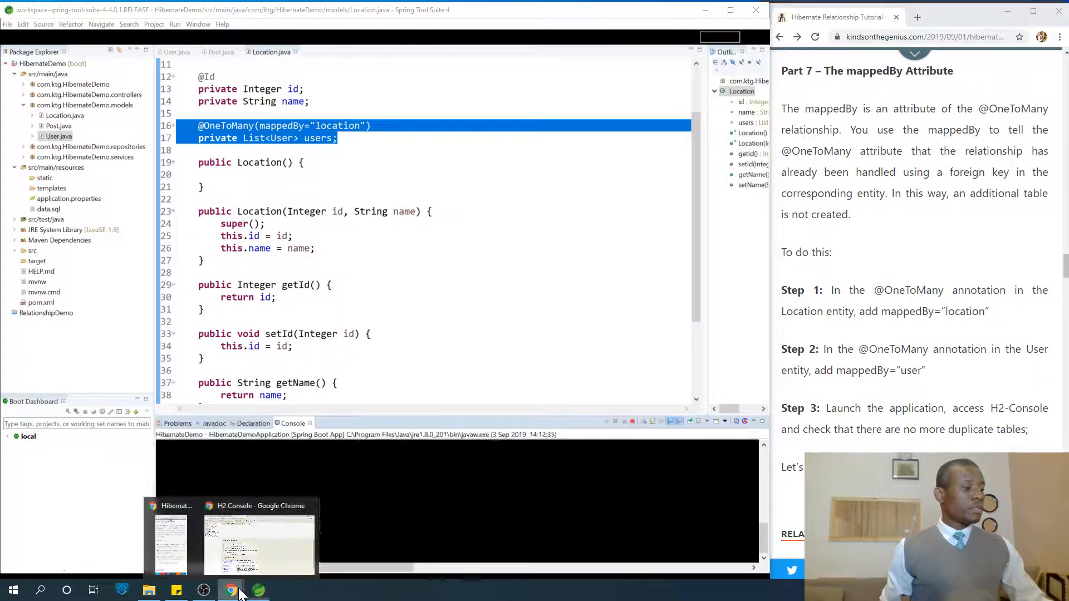
# Step: Reconnect the H2 Console to socialdb and confirm only LOCATION, POST and USER tables remain
pyautogui.click(259, 542)
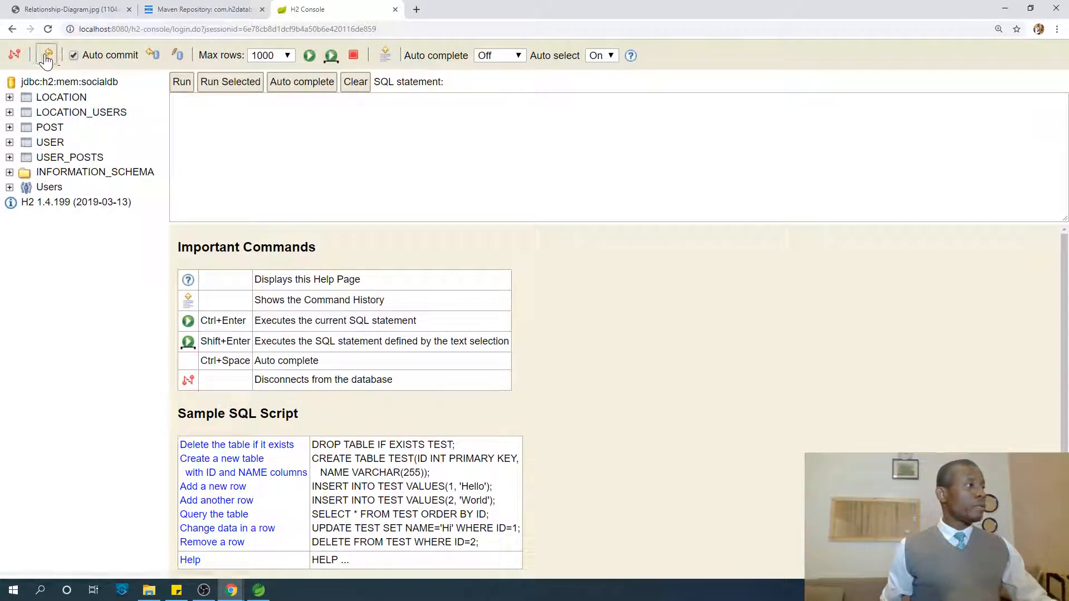
pyautogui.click(46, 55)
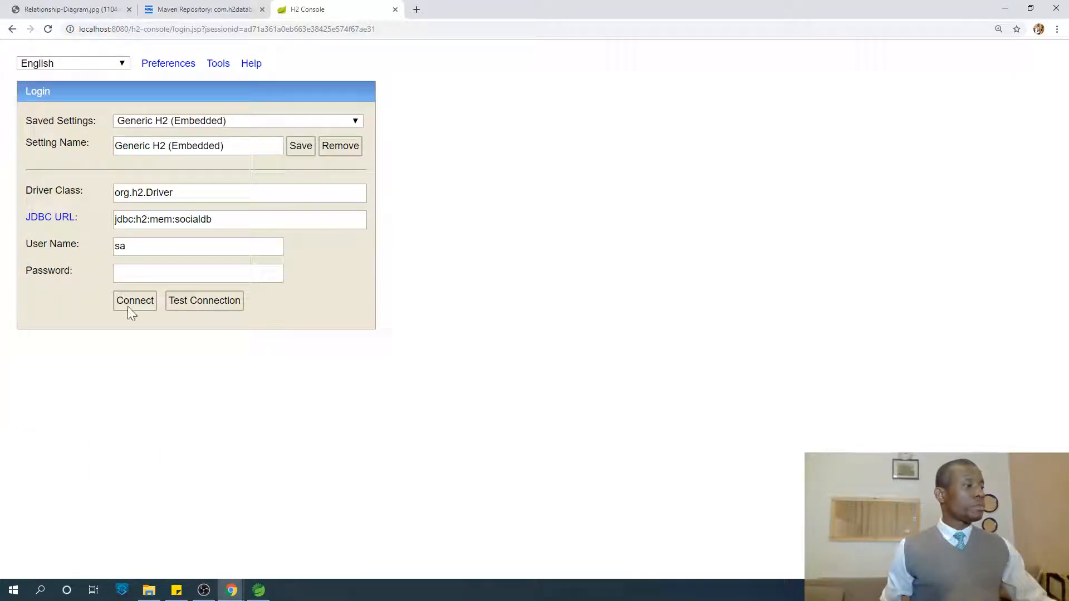
pyautogui.click(135, 301)
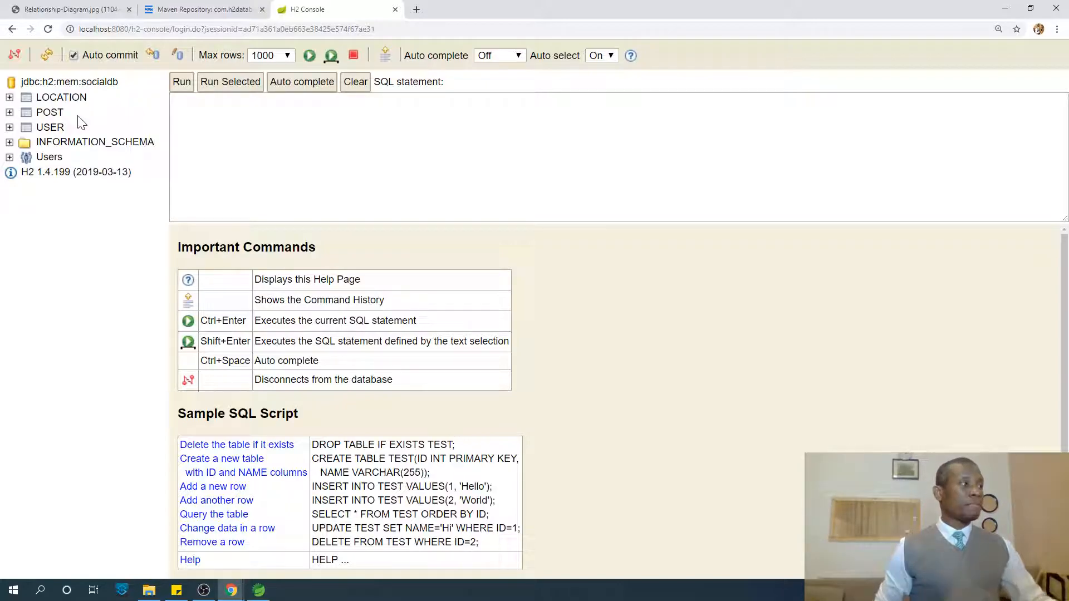
pyautogui.click(258, 591)
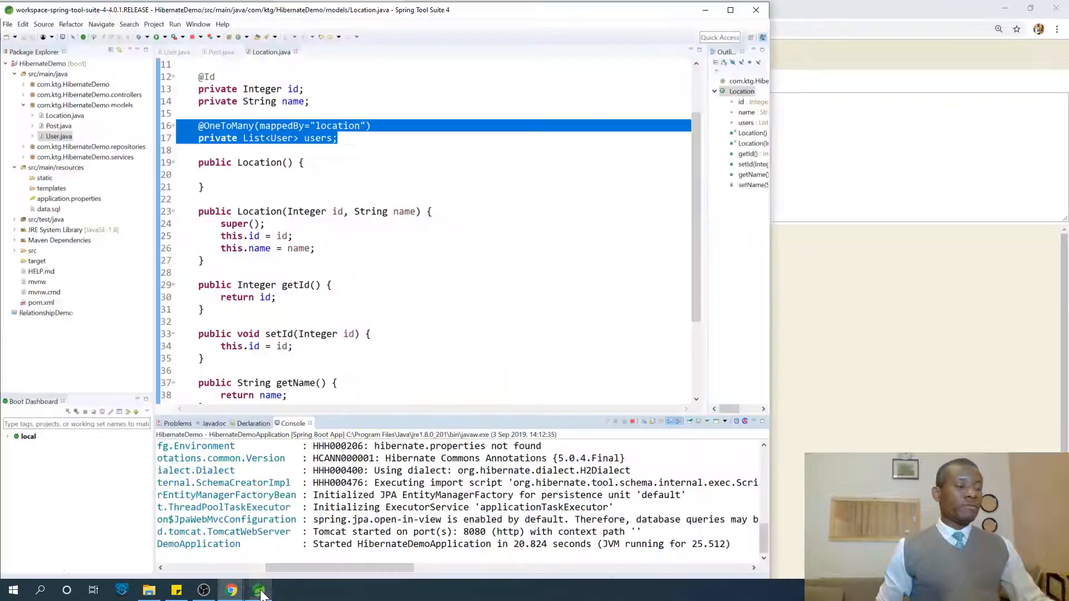
# Step: Scroll the tutorial beside the IDE up to its Parts 1–7 table of contents
pyautogui.click(230, 590)
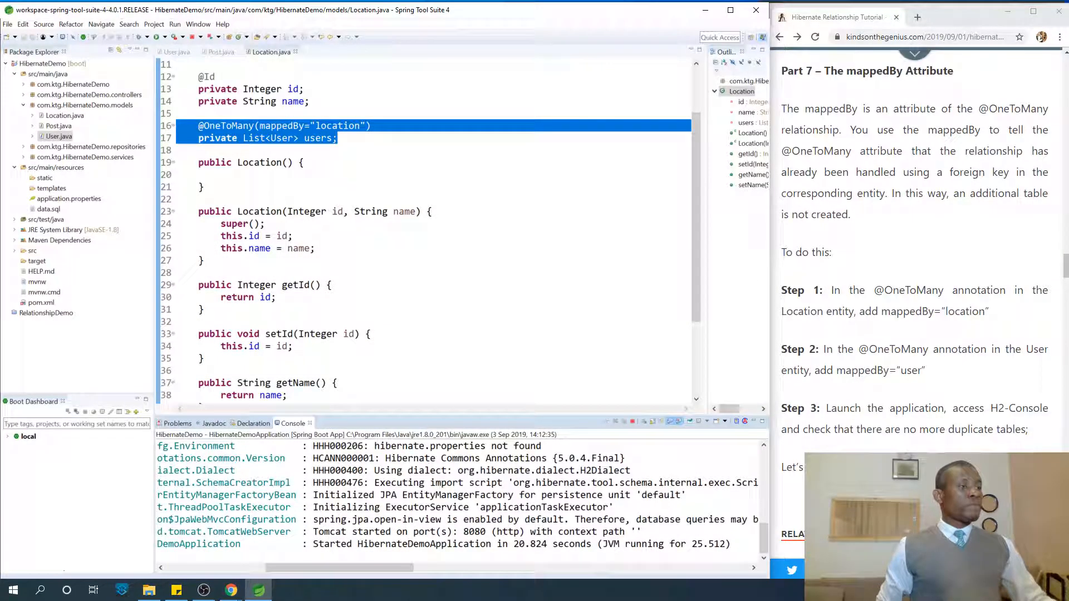
pyautogui.scroll(-3)
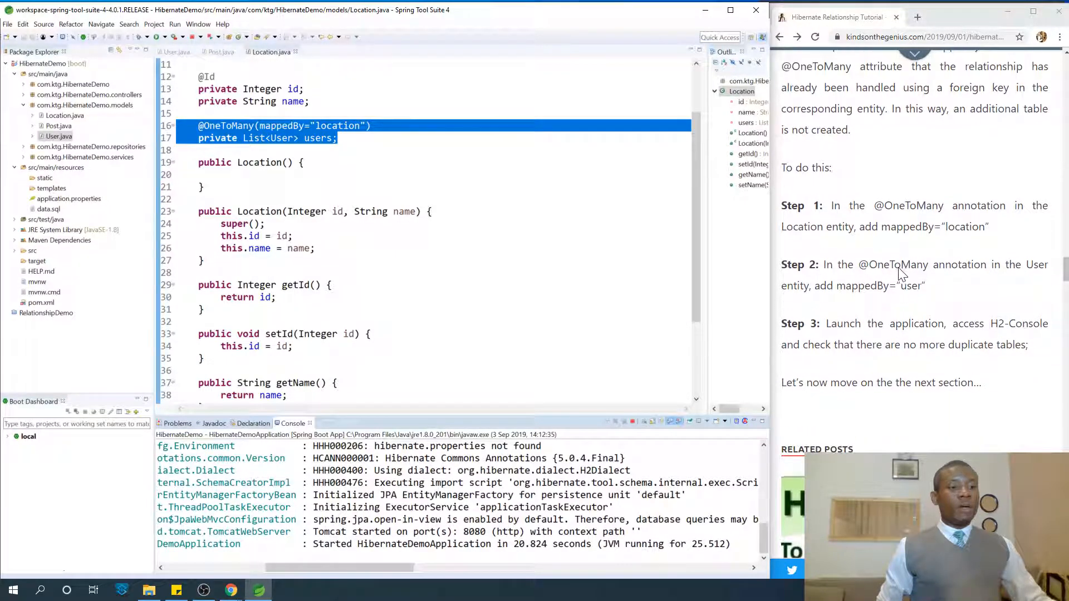
pyautogui.scroll(3)
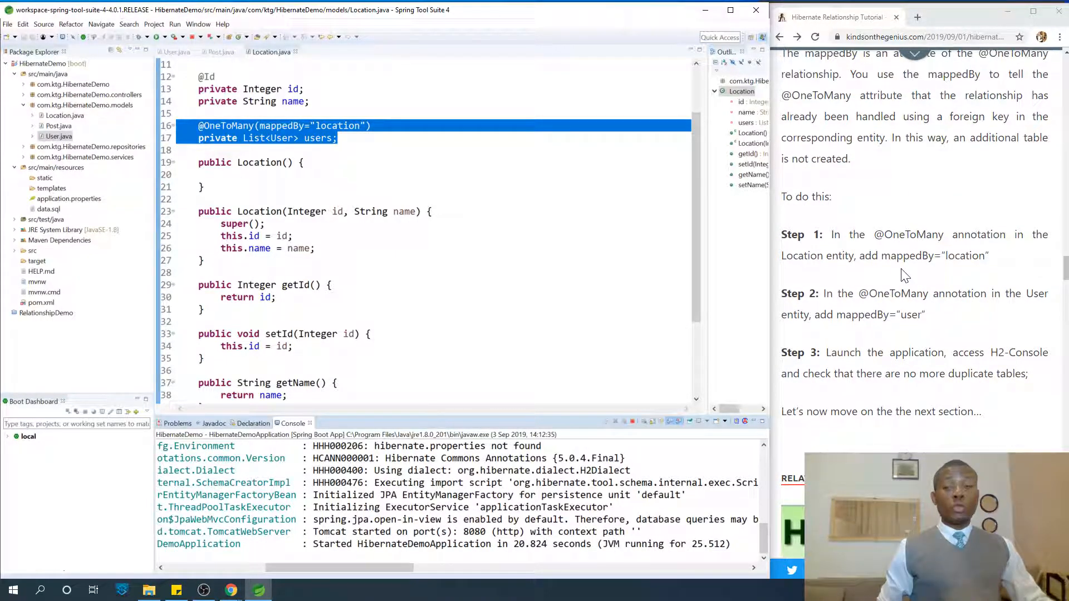
pyautogui.scroll(3)
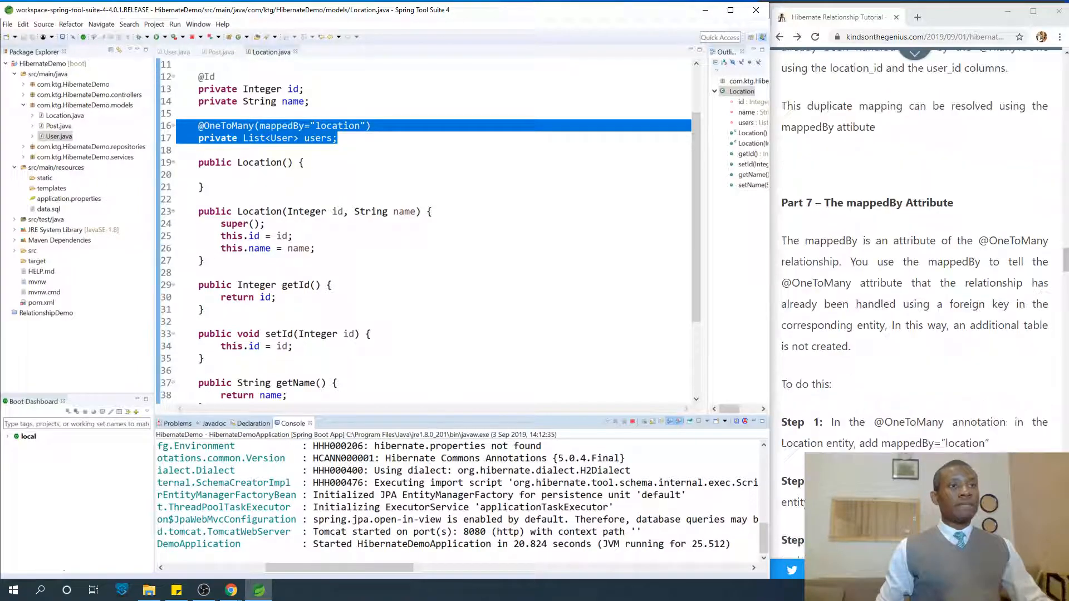
pyautogui.scroll(3)
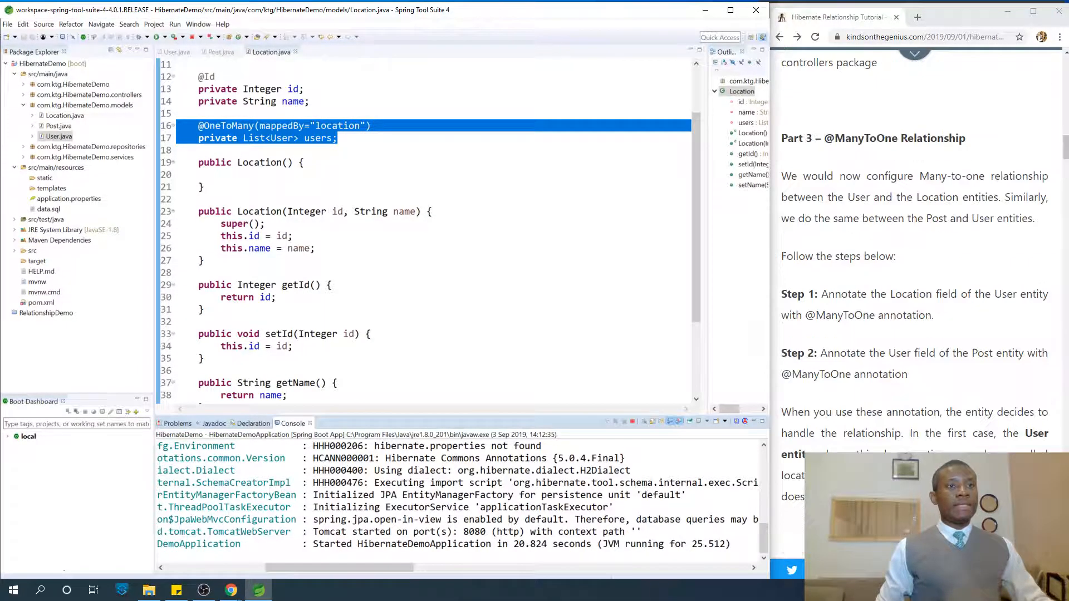
pyautogui.scroll(3)
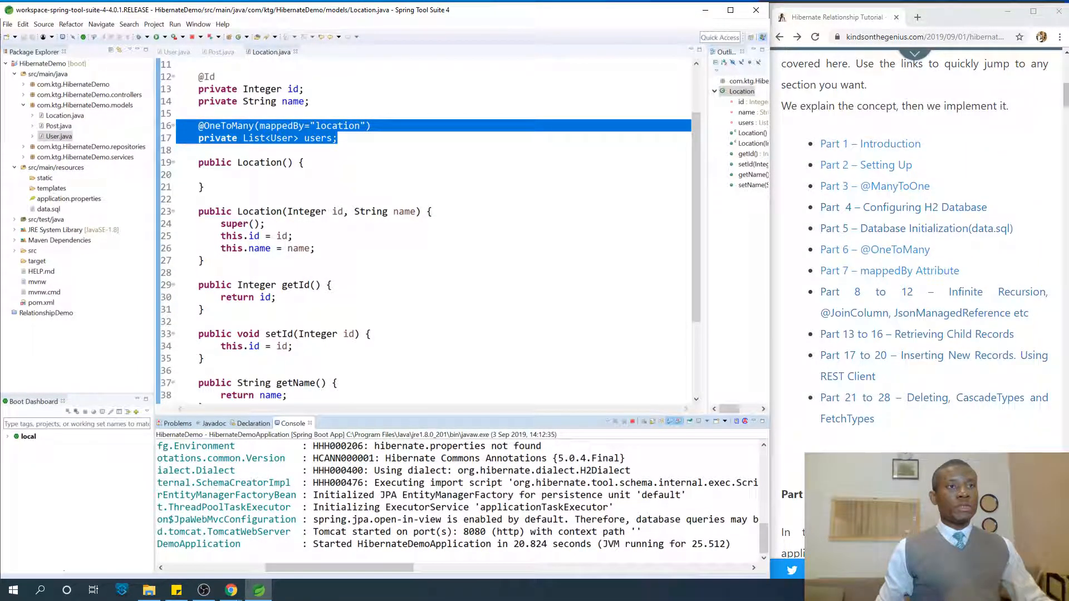
pyautogui.scroll(3)
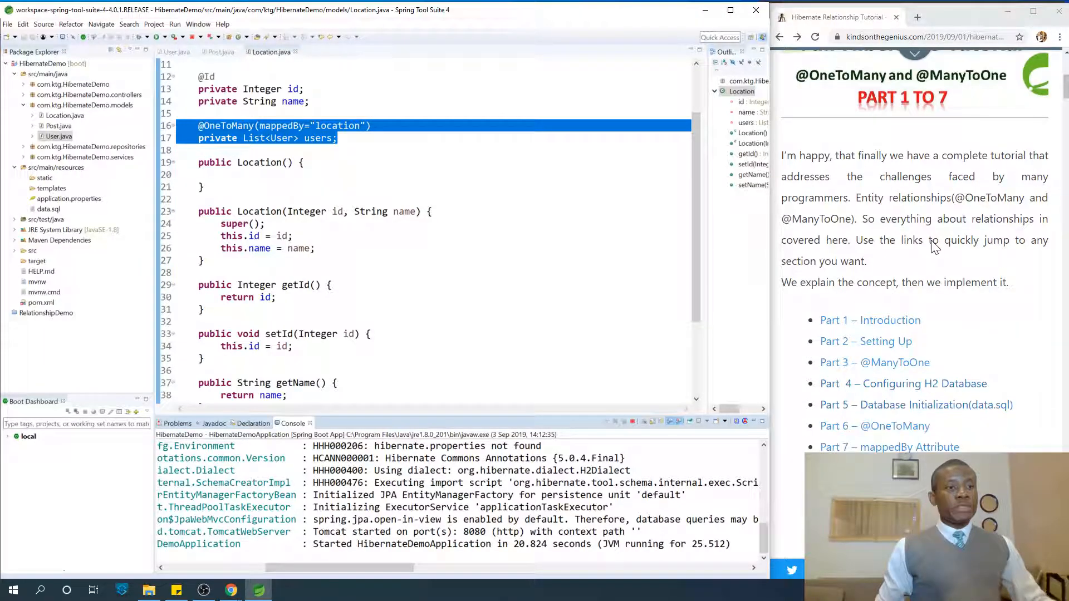
pyautogui.scroll(-3)
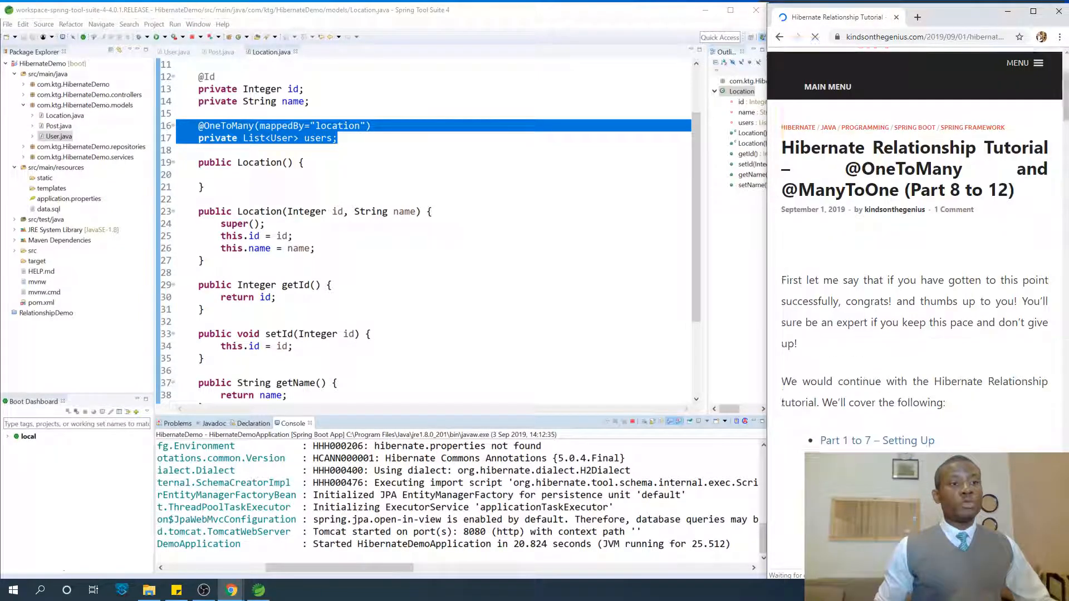
pyautogui.scroll(-3)
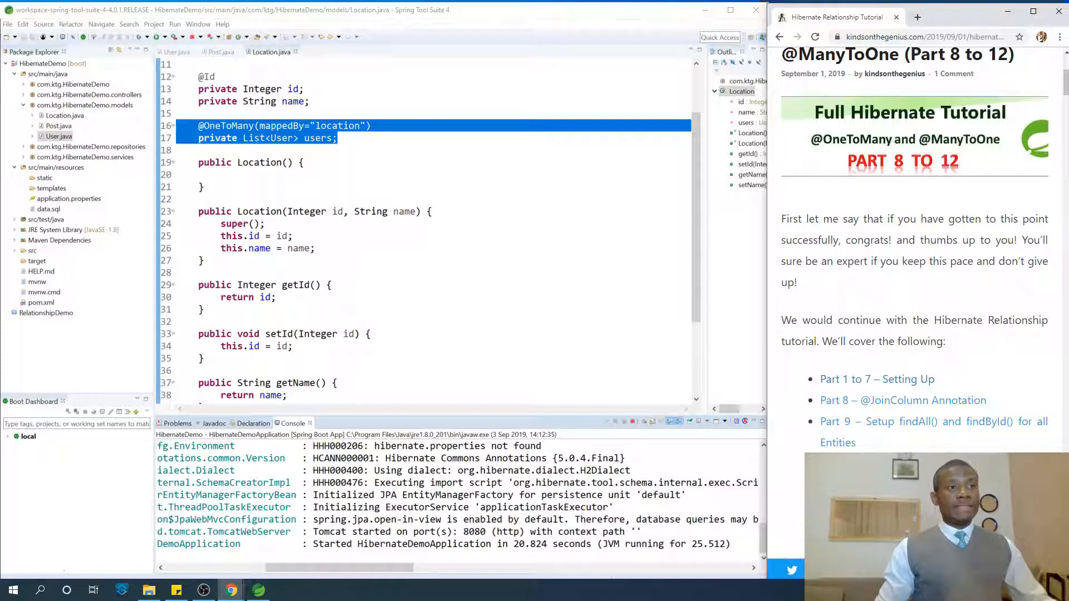
pyautogui.scroll(-3)
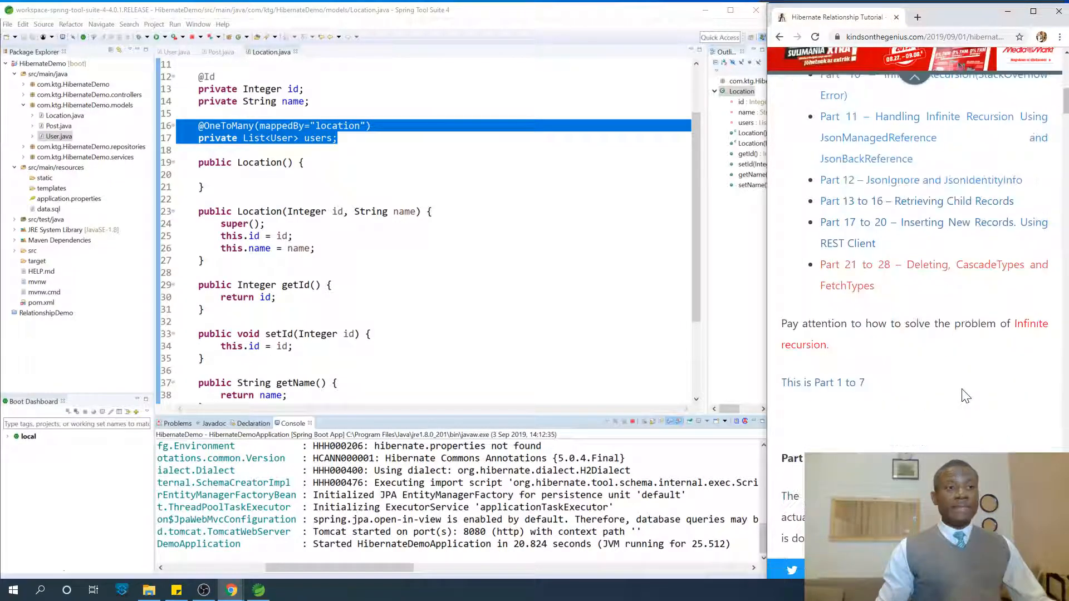
pyautogui.scroll(-3)
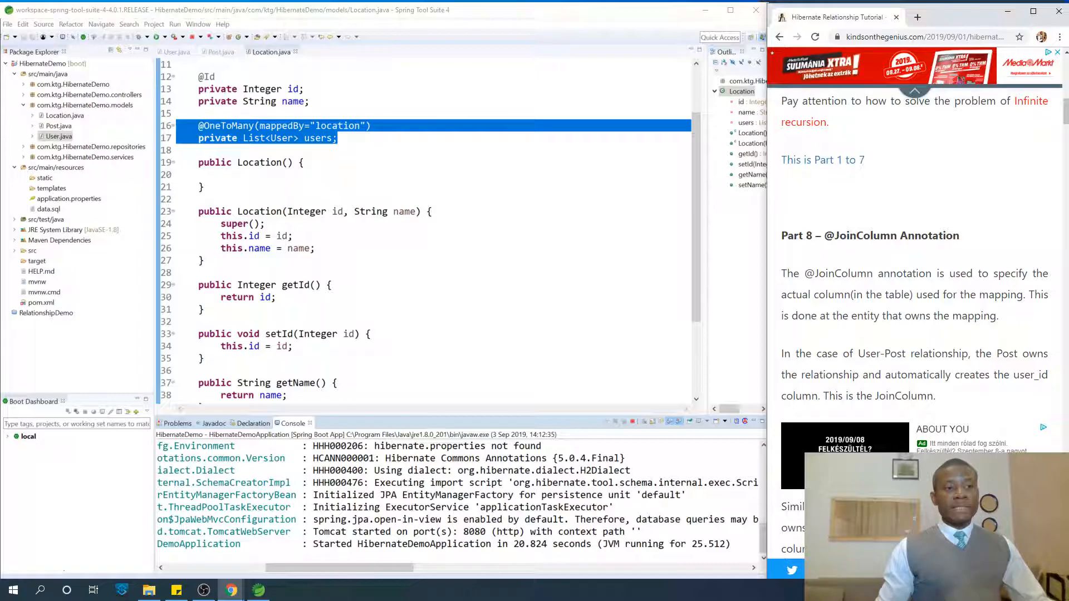